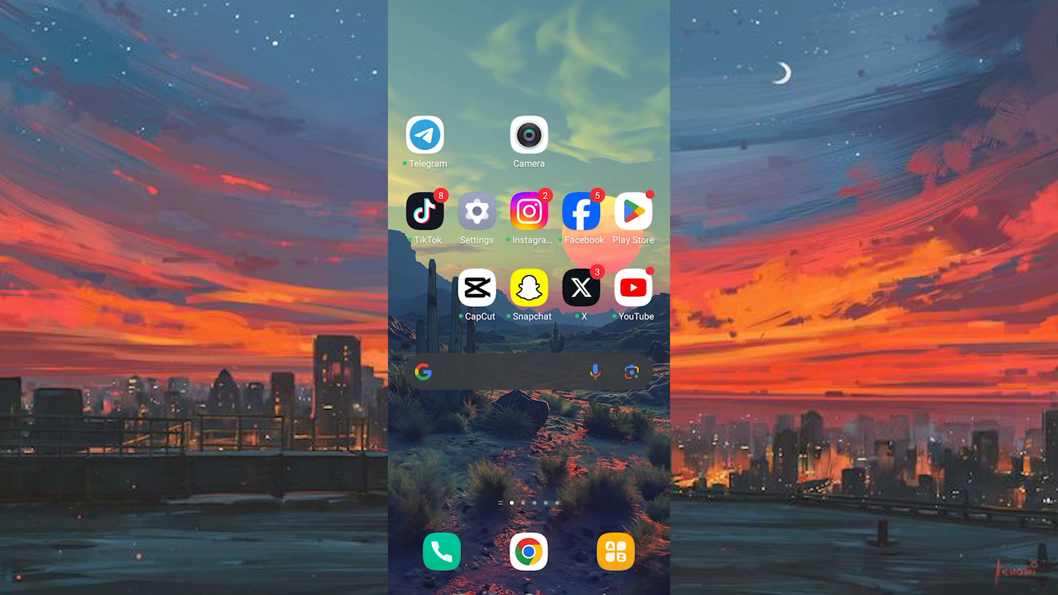
Forget the Riflo Wi-Fi network in Settings, then go back to the System page
click(476, 211)
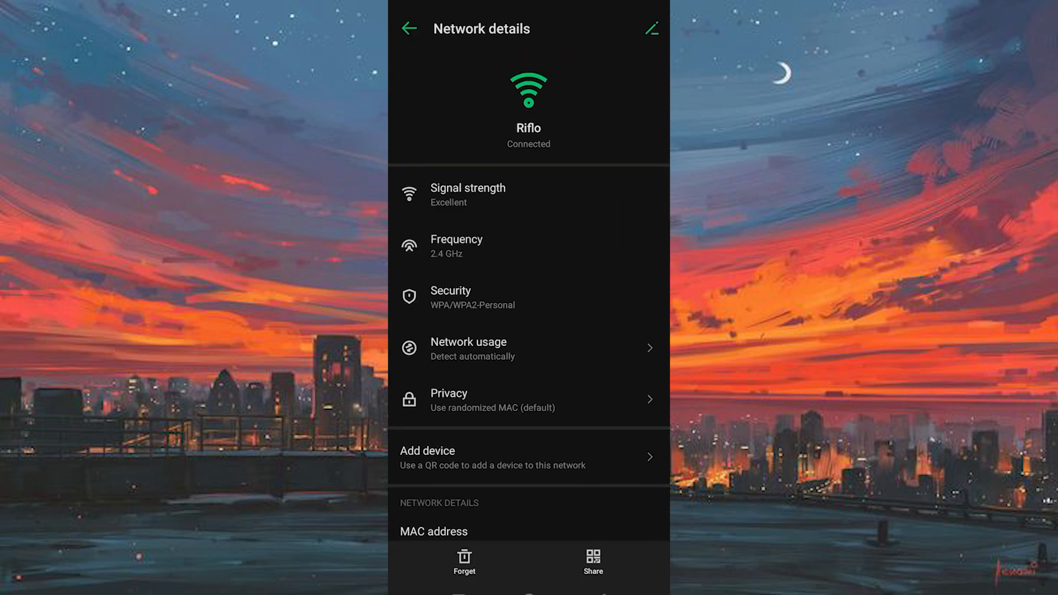
click(409, 28)
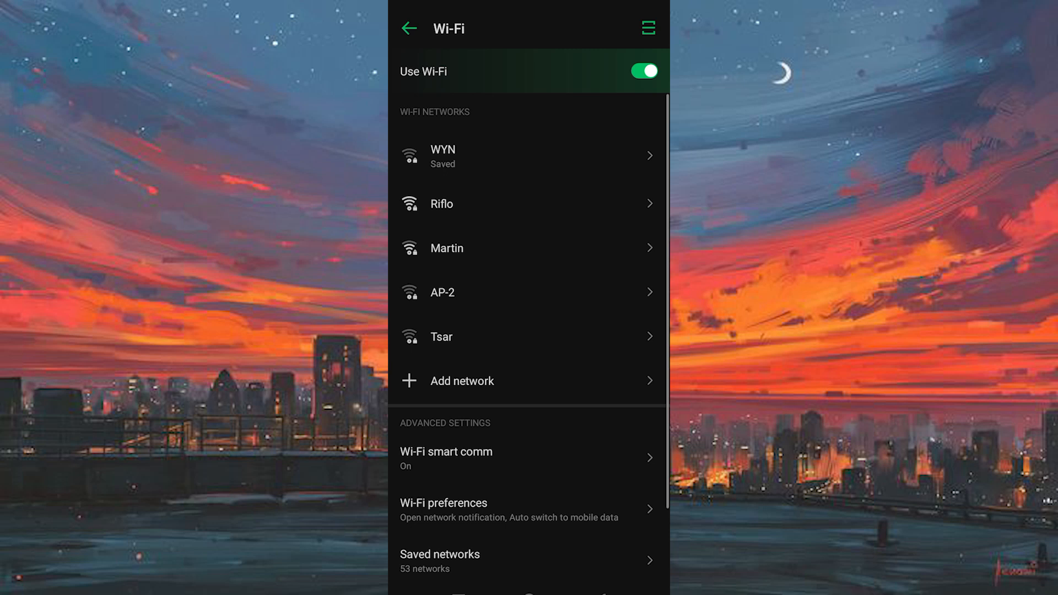
click(409, 28)
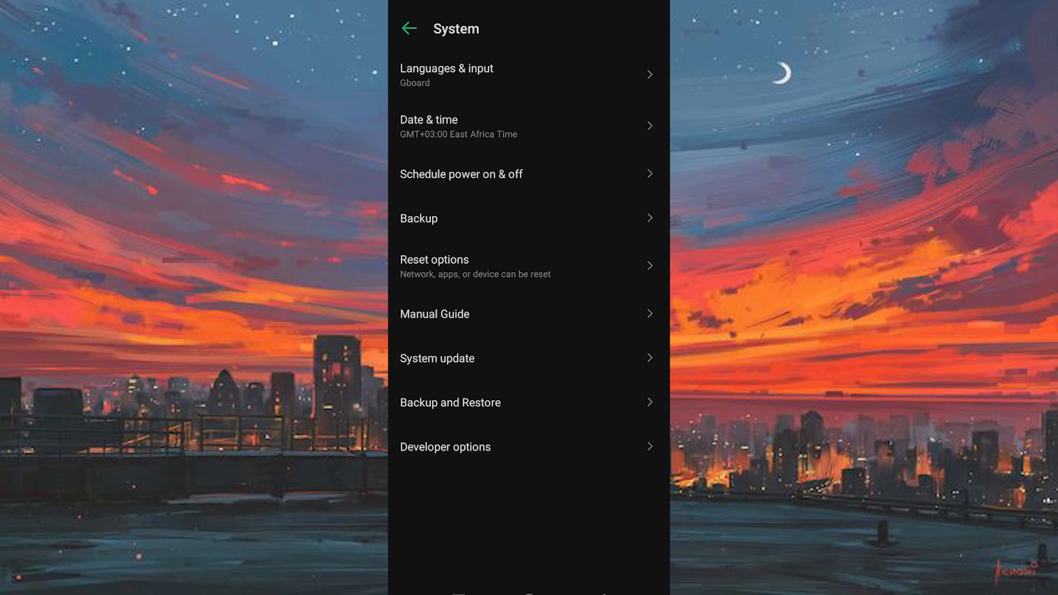
Turn on Wi-Fi scan throttling in Developer options and return to the Wi-Fi network list
click(445, 447)
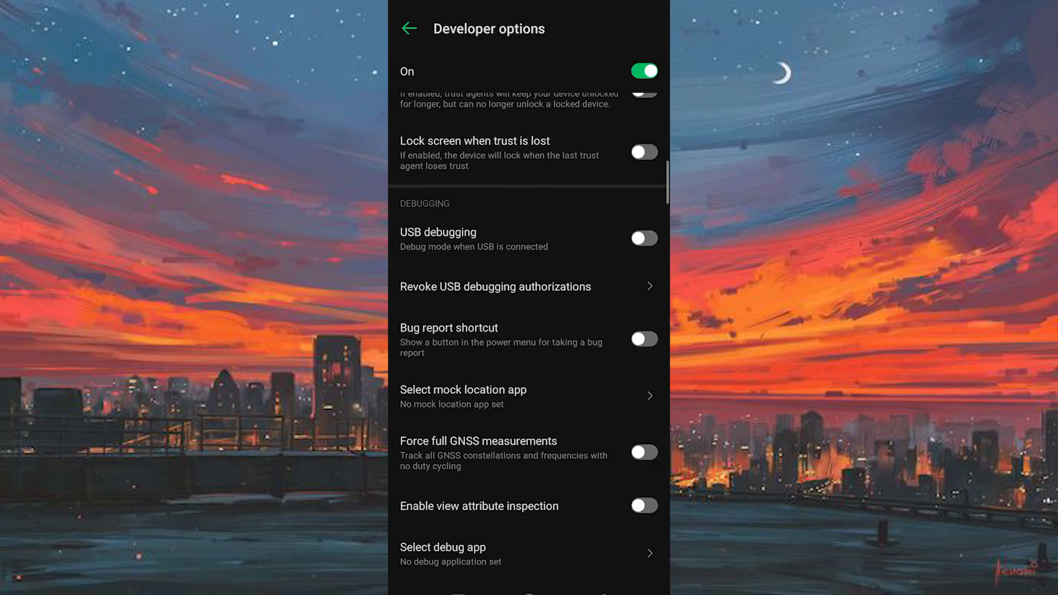
scroll(down, 3)
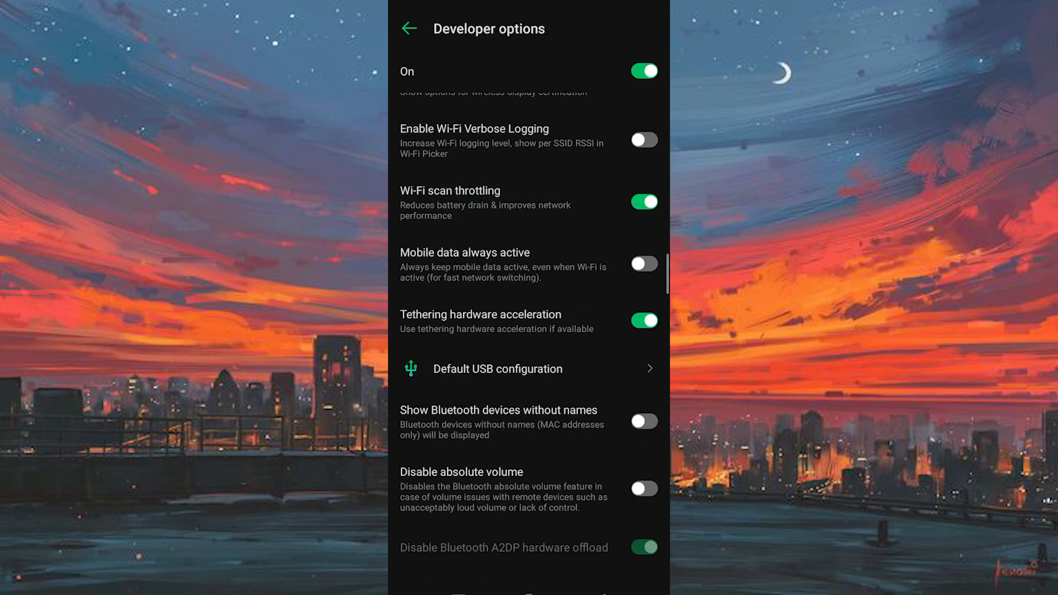
scroll(down, 3)
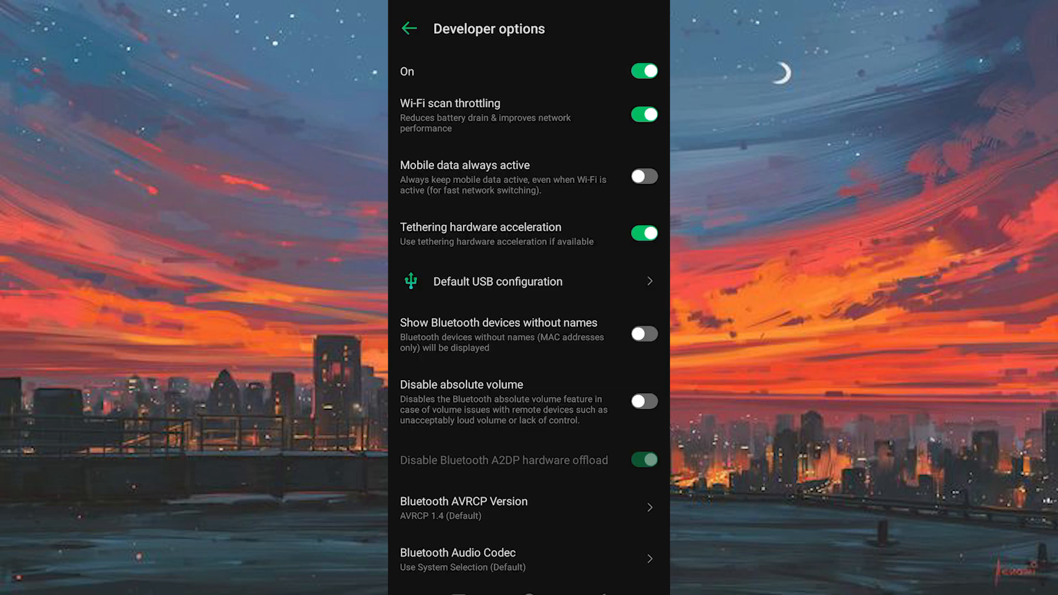
click(409, 28)
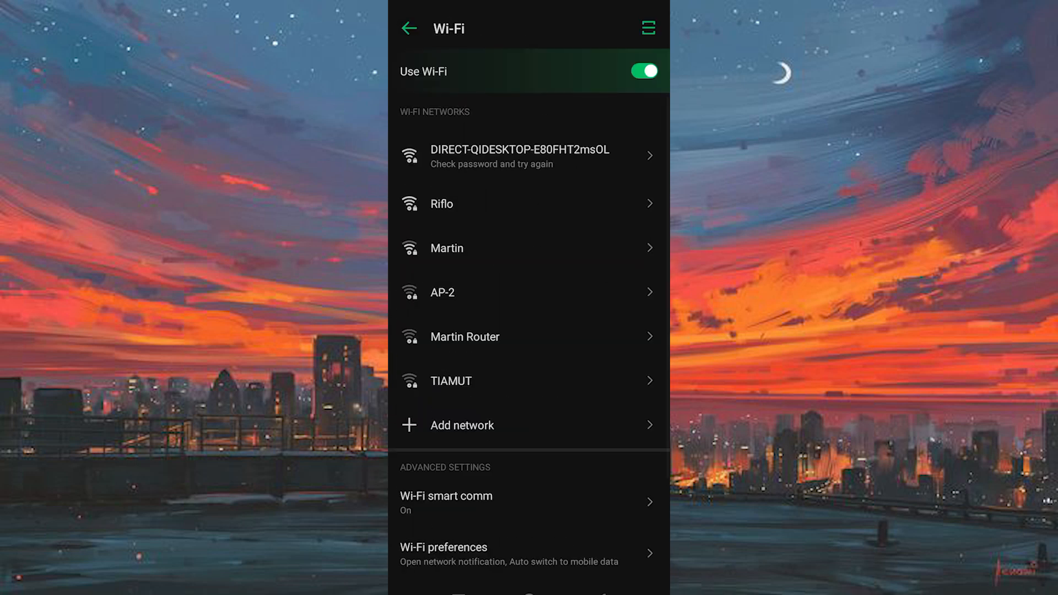
Join Riflo from the Wi-Fi list by entering its password and connecting
click(441, 204)
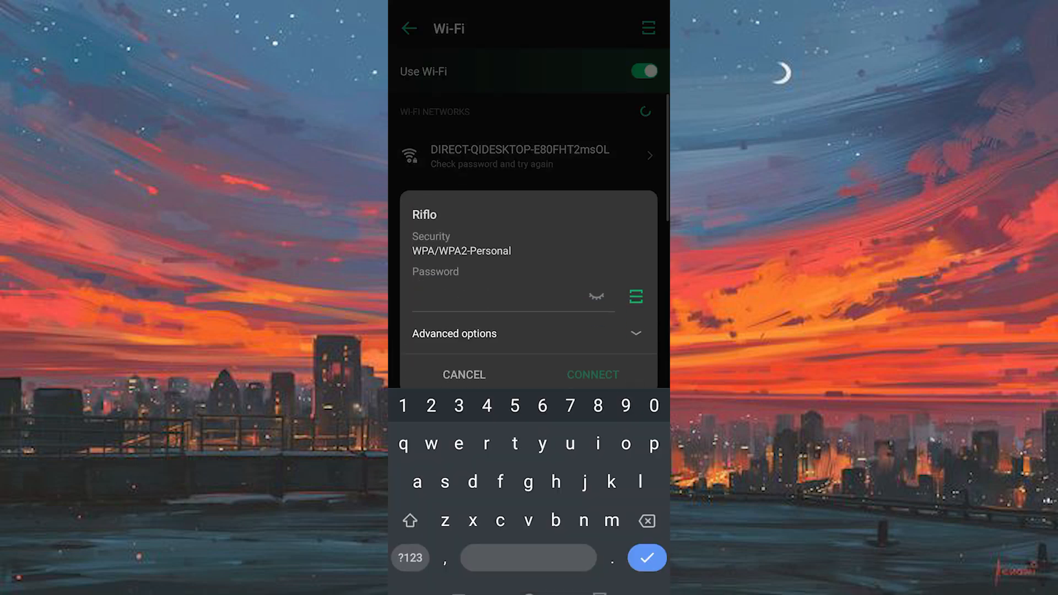
click(593, 375)
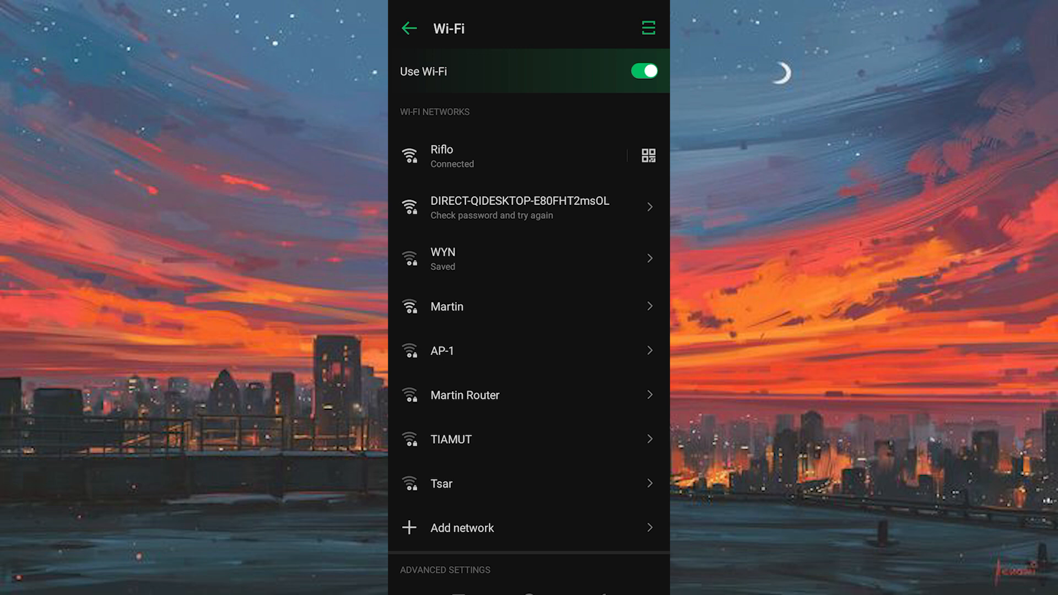
scroll(down, 3)
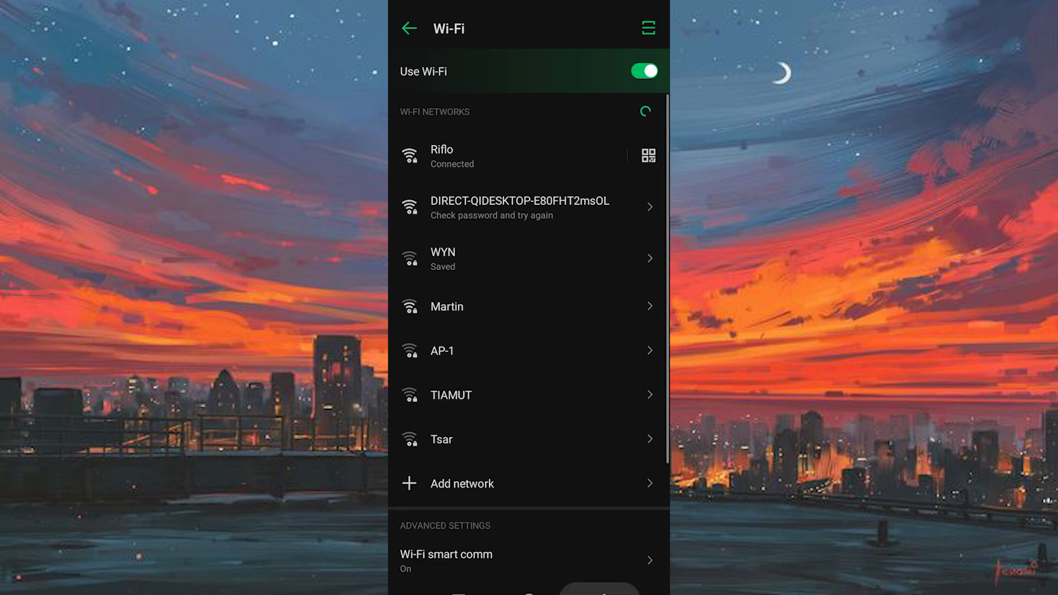